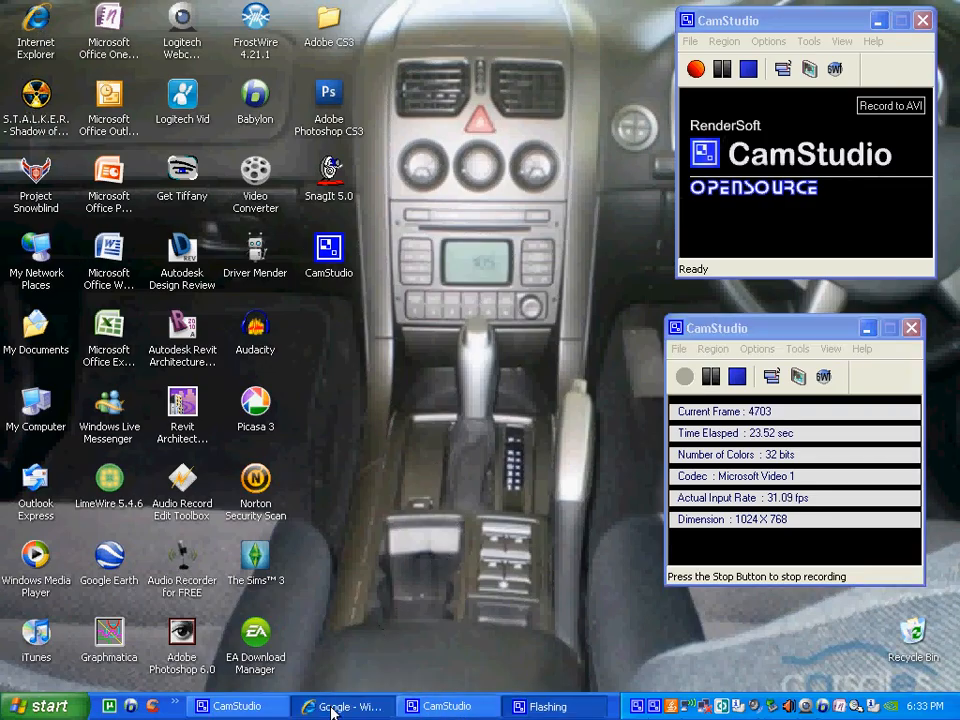
Search Google for 'camstudio' in Internet Explorer.
click(340, 706)
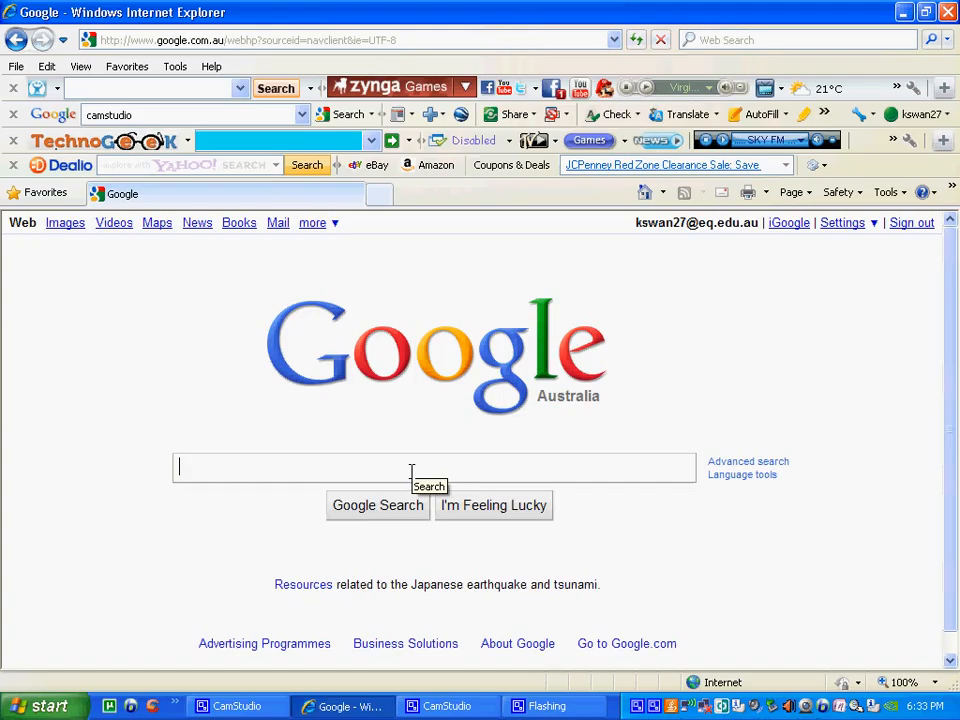
text(cam)
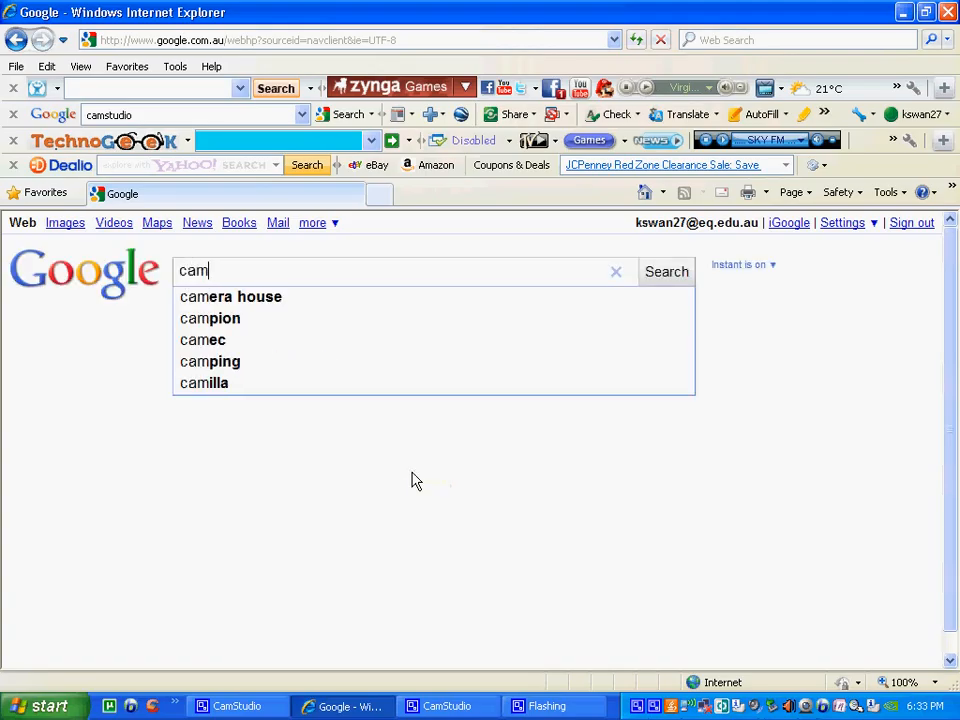
text(studio)
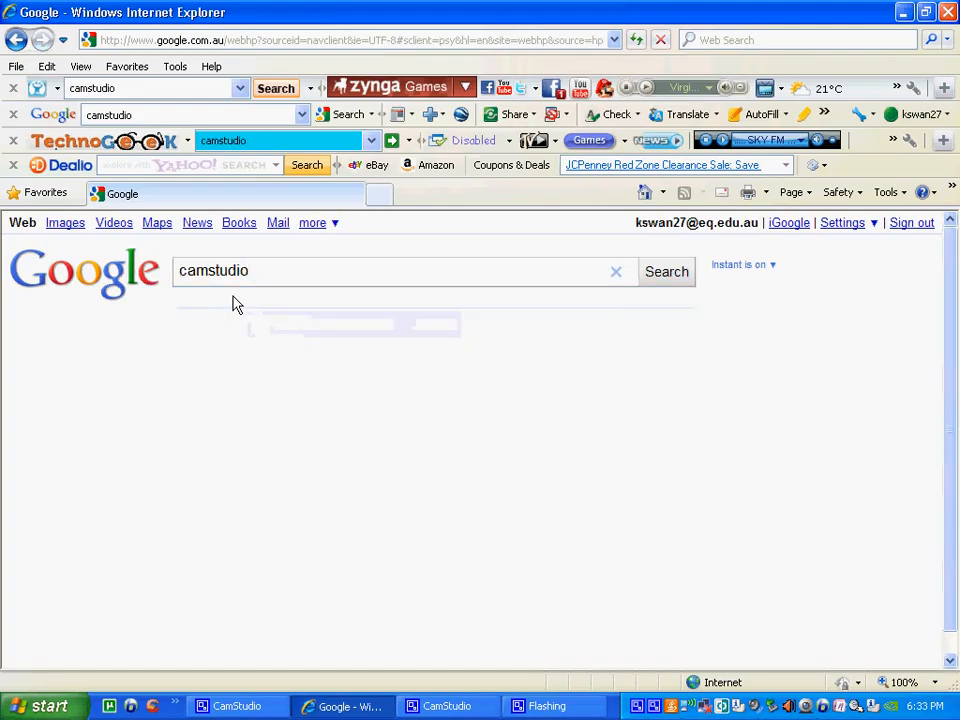
click(665, 271)
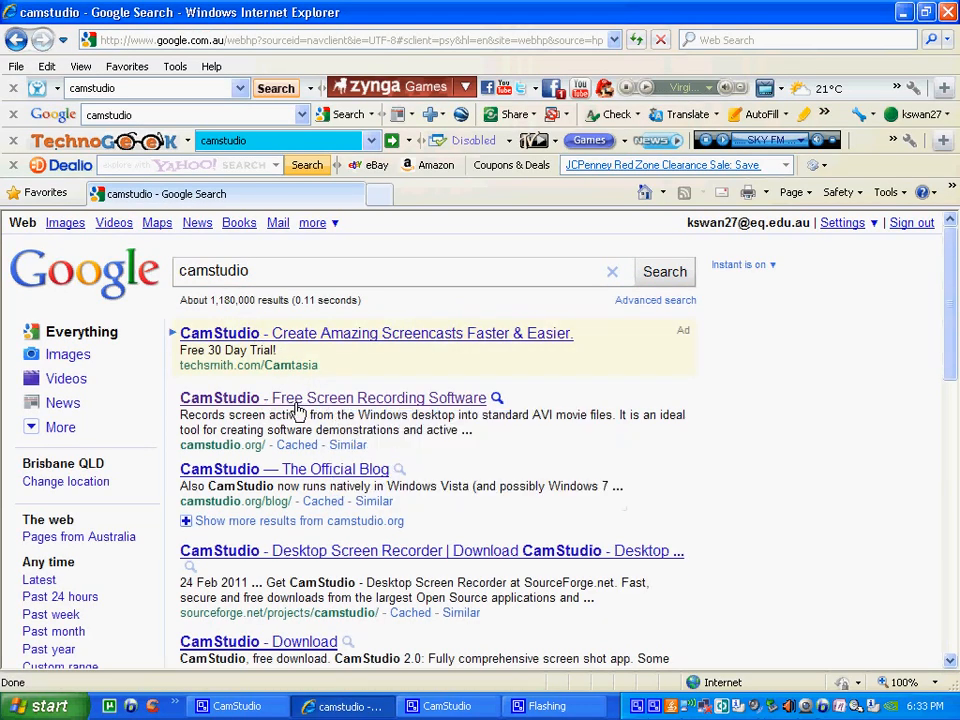
Scroll down the camstudio.org home page to the Download Links section.
scroll(down, 3)
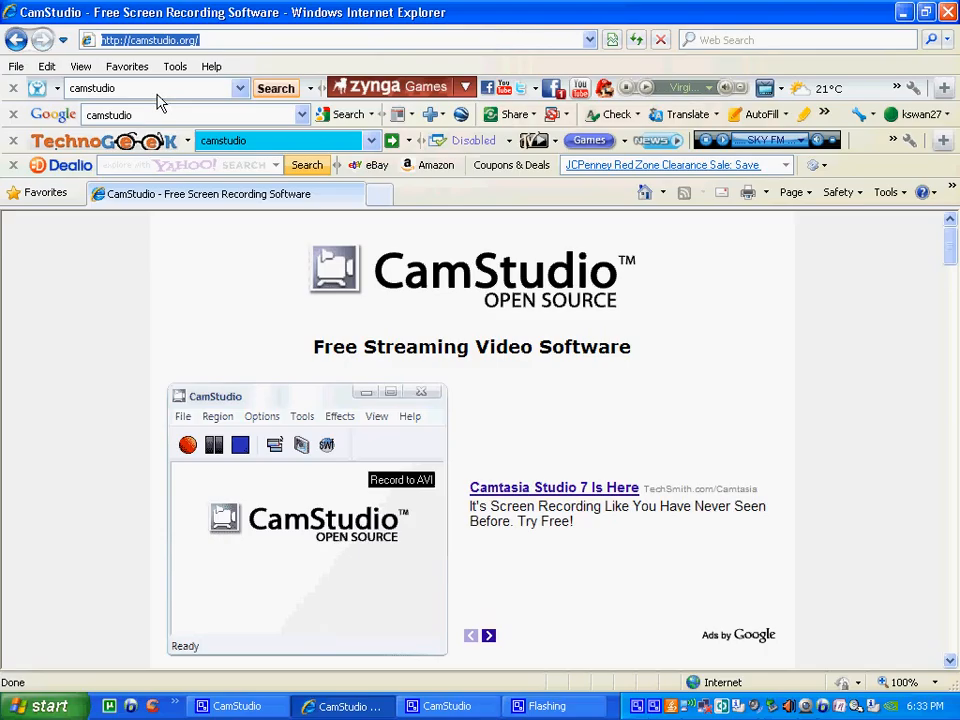
scroll(down, 3)
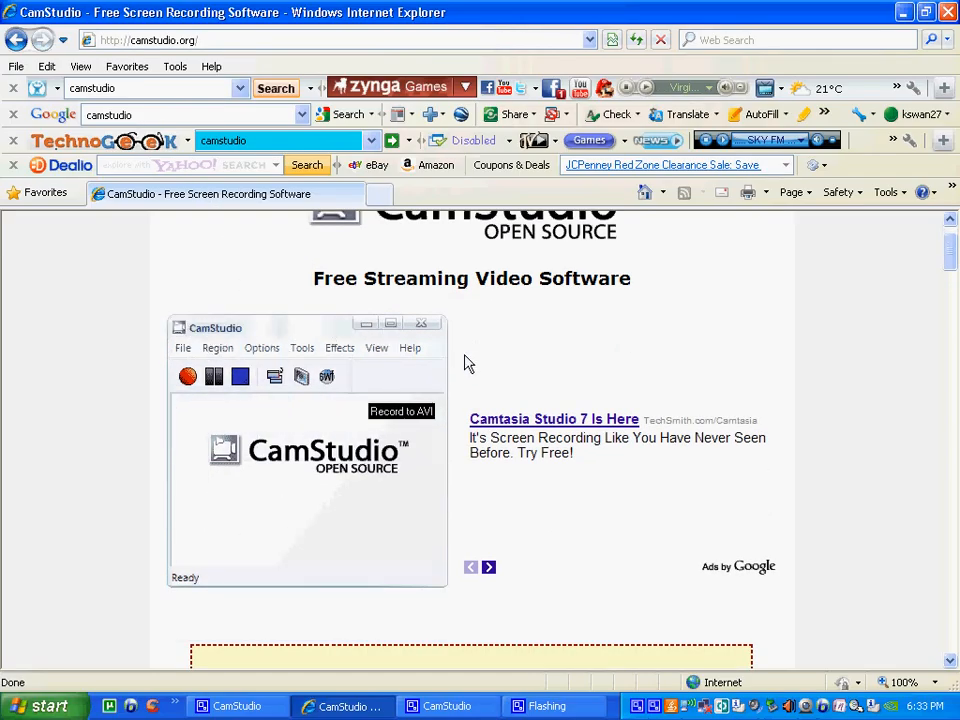
mouse_move(435, 305)
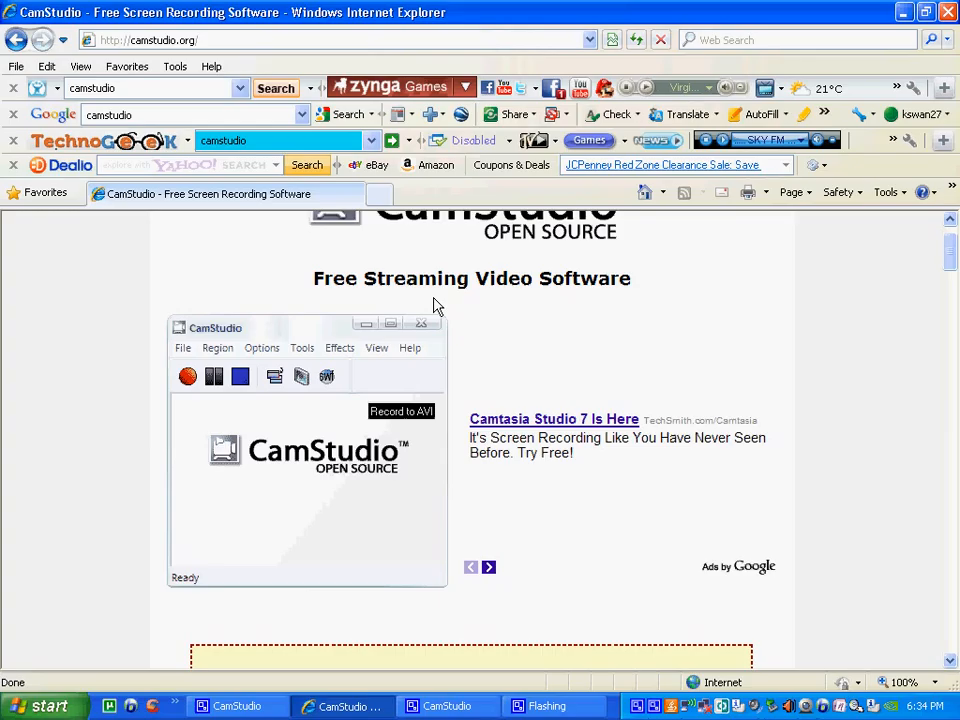
scroll(down, 3)
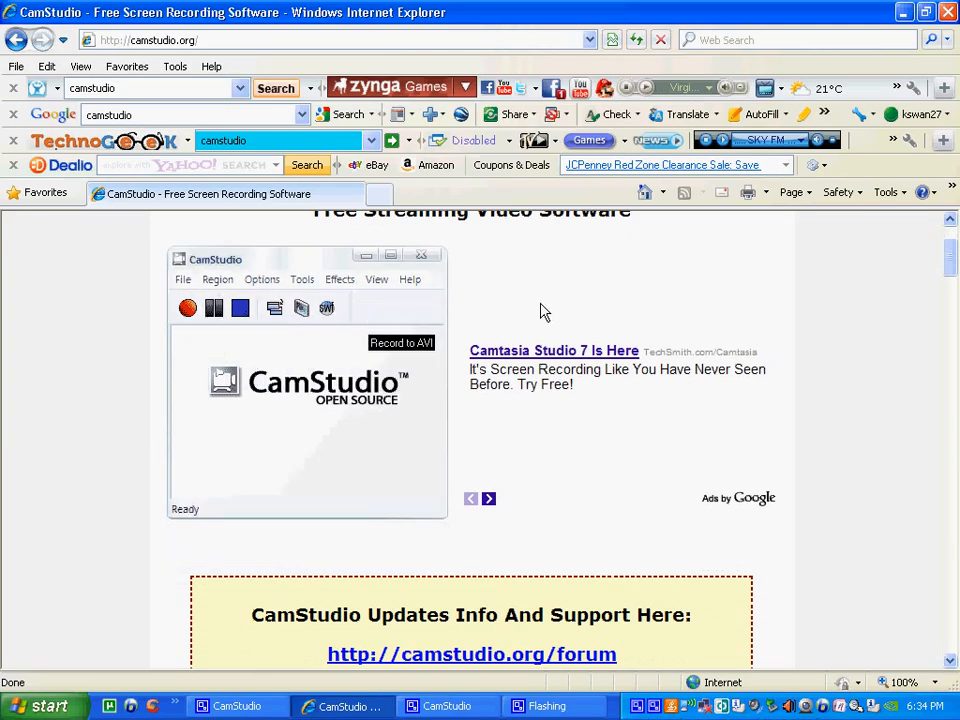
mouse_move(550, 293)
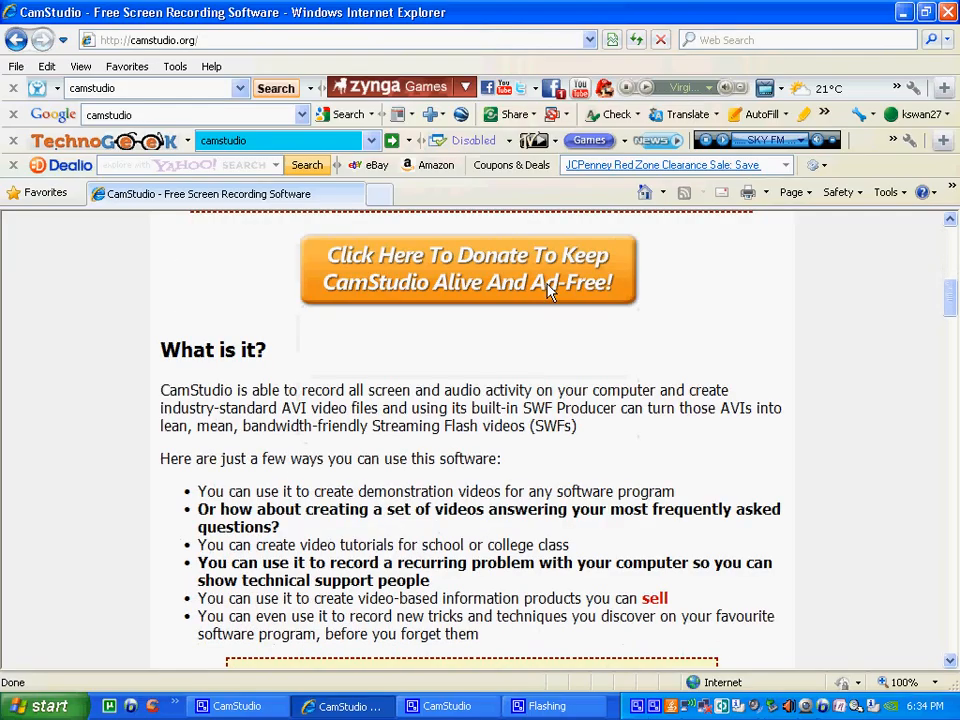
mouse_move(463, 322)
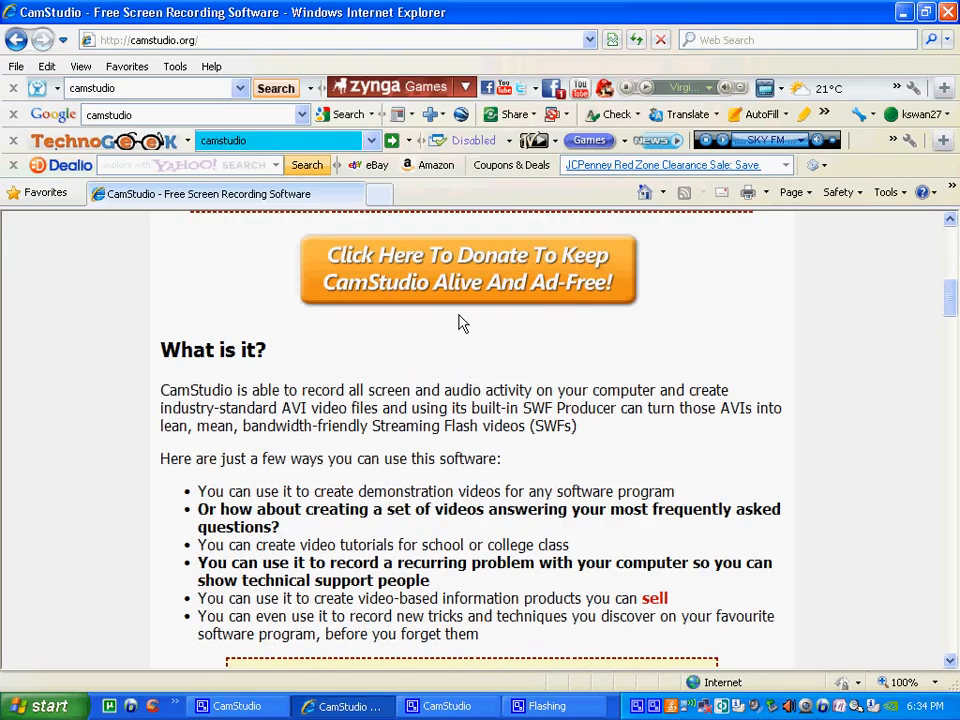
mouse_move(412, 408)
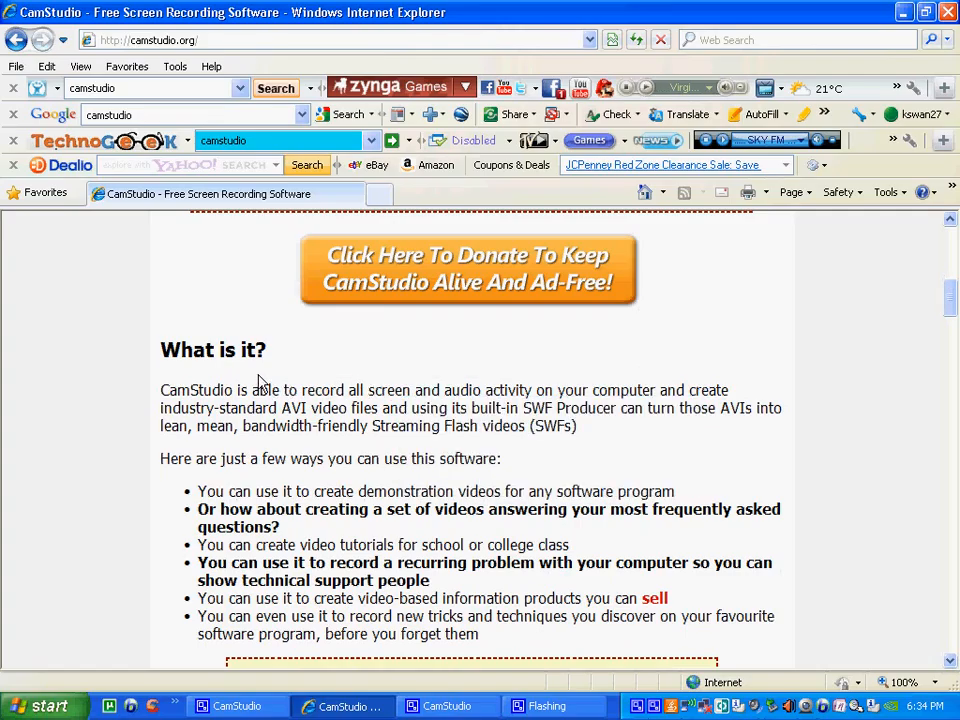
scroll(down, 3)
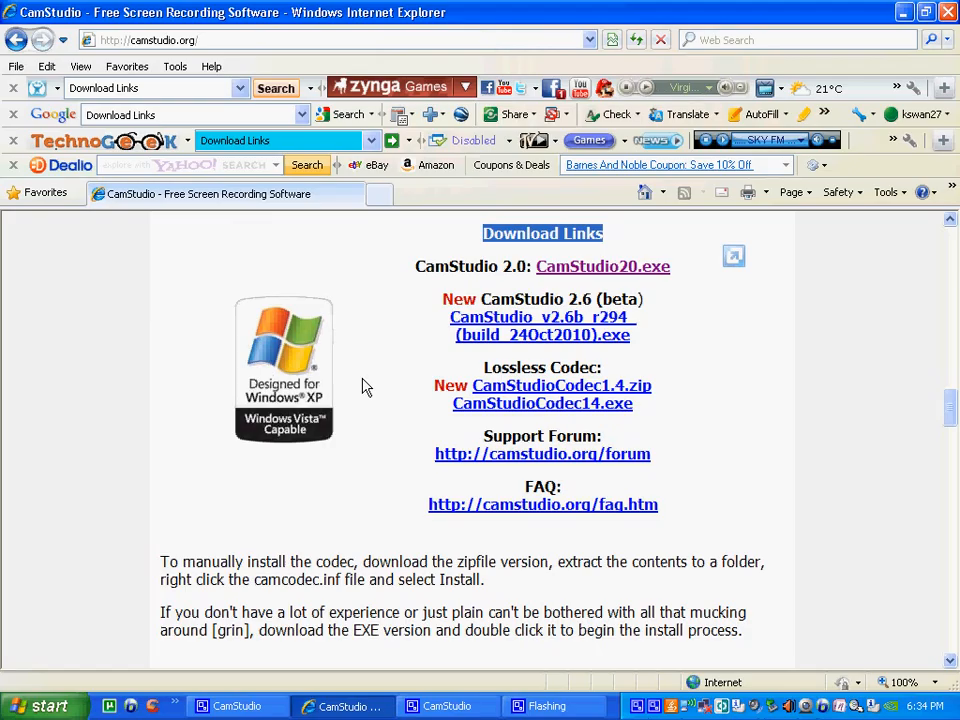
mouse_move(310, 348)
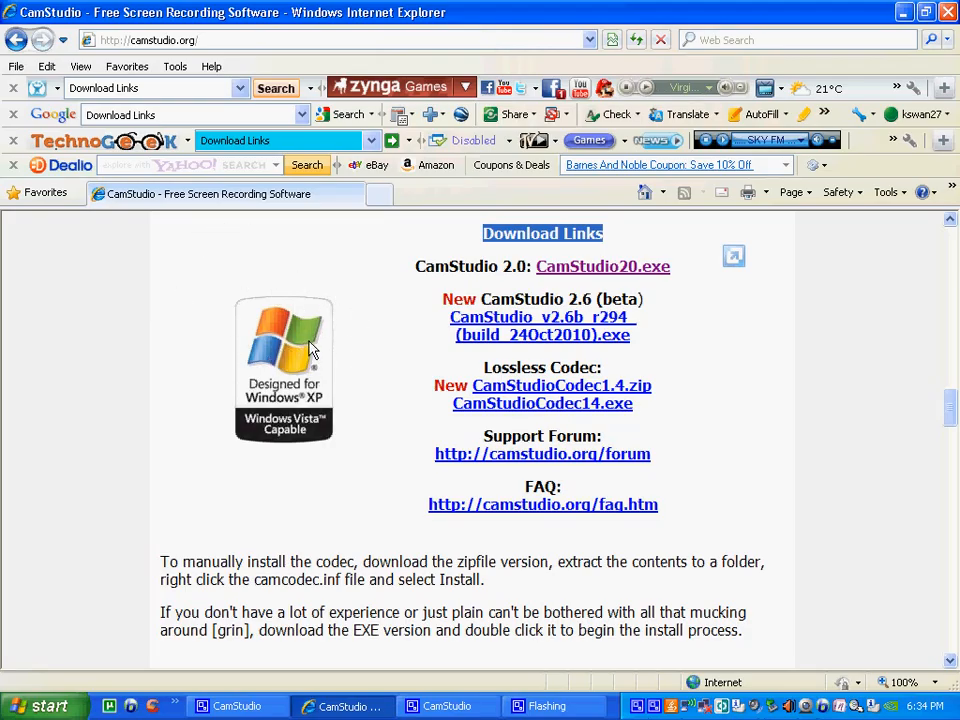
mouse_move(418, 273)
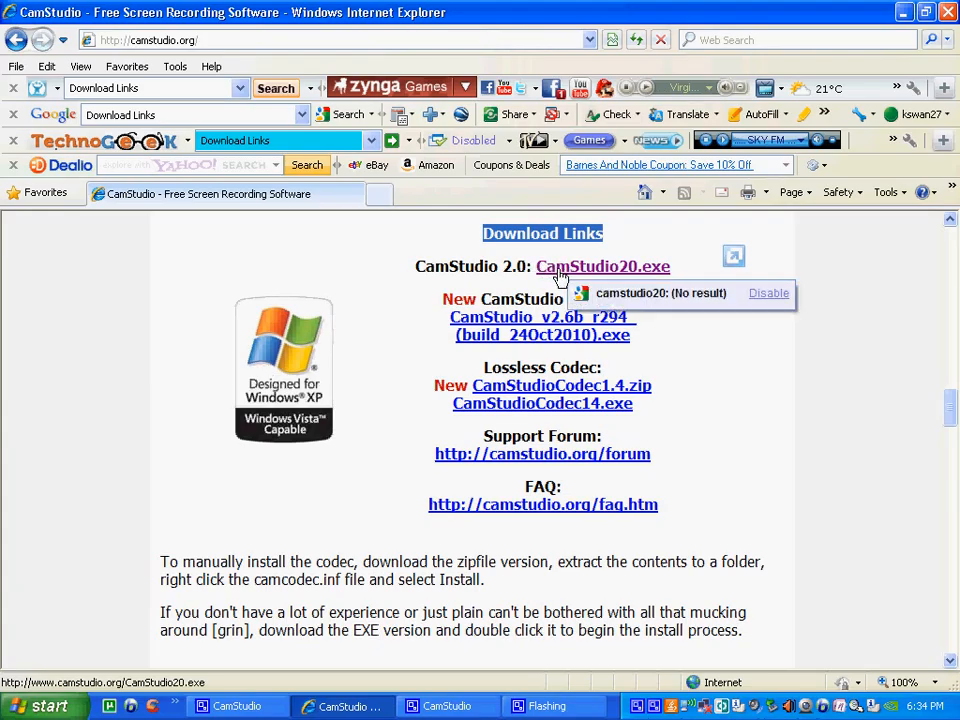
Download CamStudio20.exe and save it as CamStudio20 in My Documents.
click(602, 266)
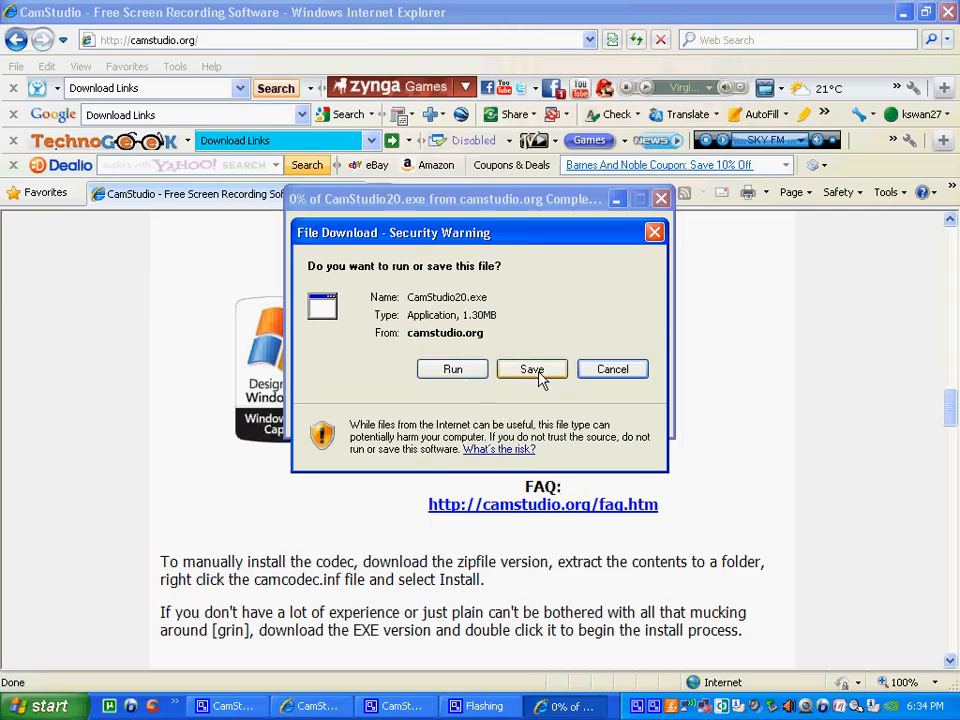
click(532, 369)
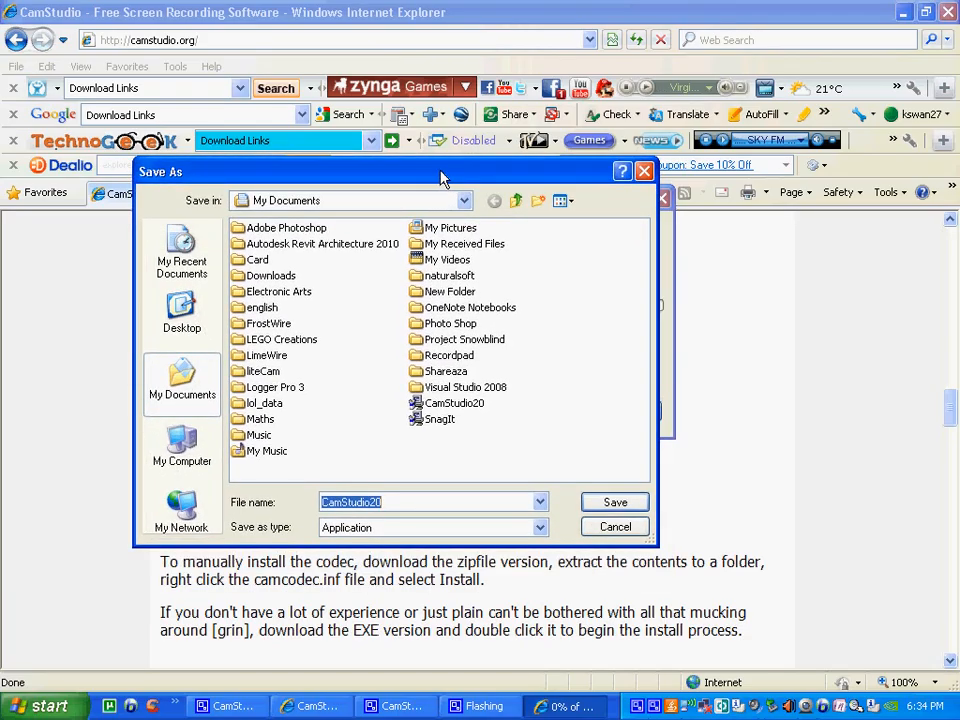
click(455, 403)
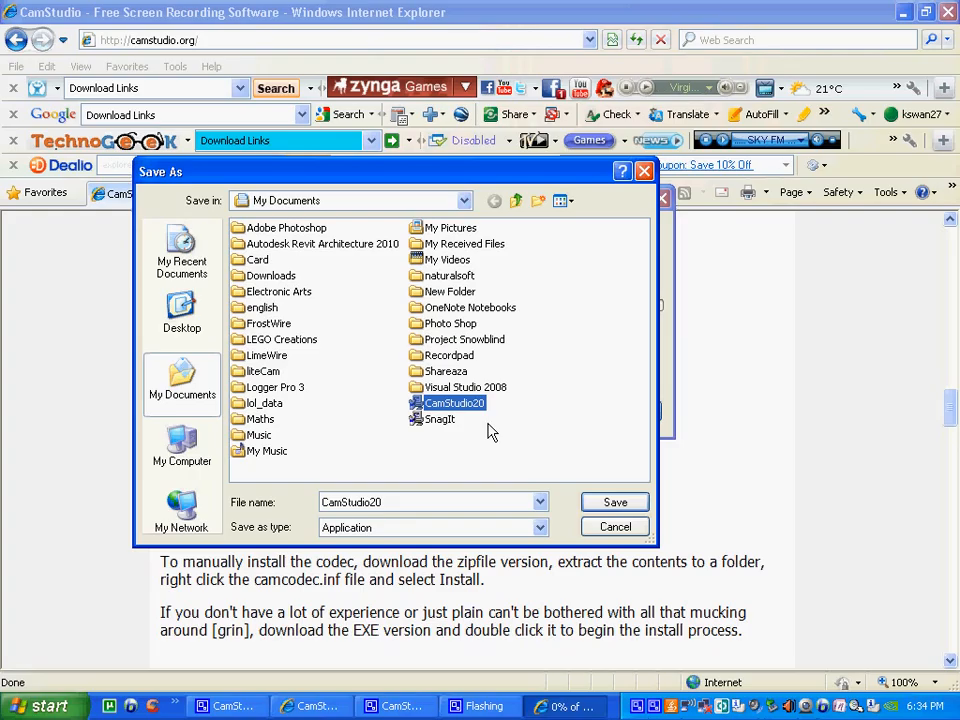
mouse_move(477, 417)
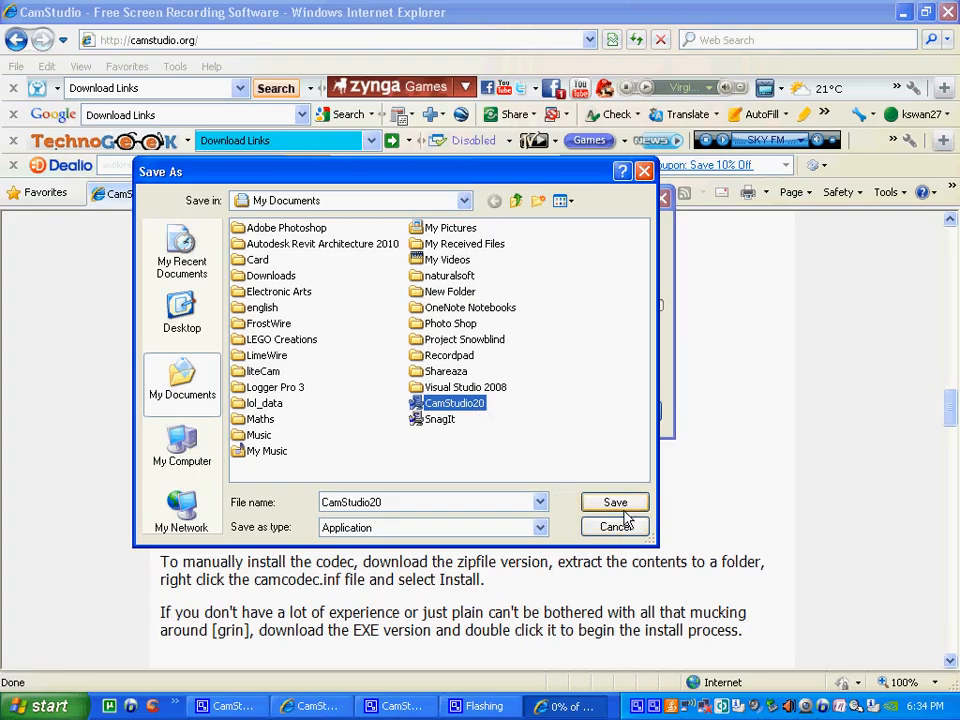
click(615, 526)
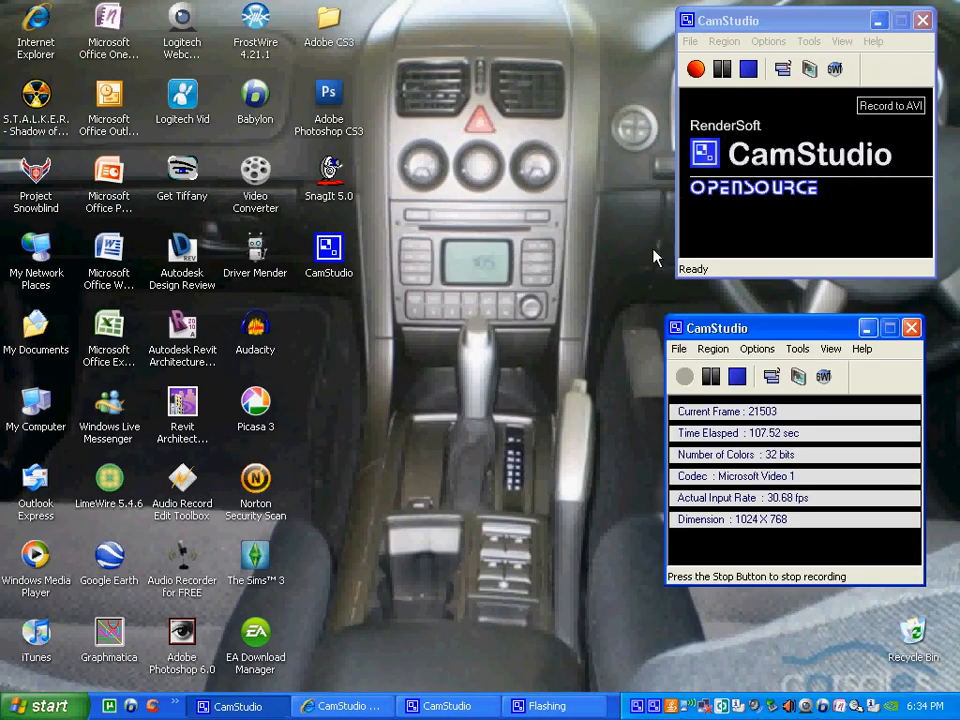
mouse_move(638, 262)
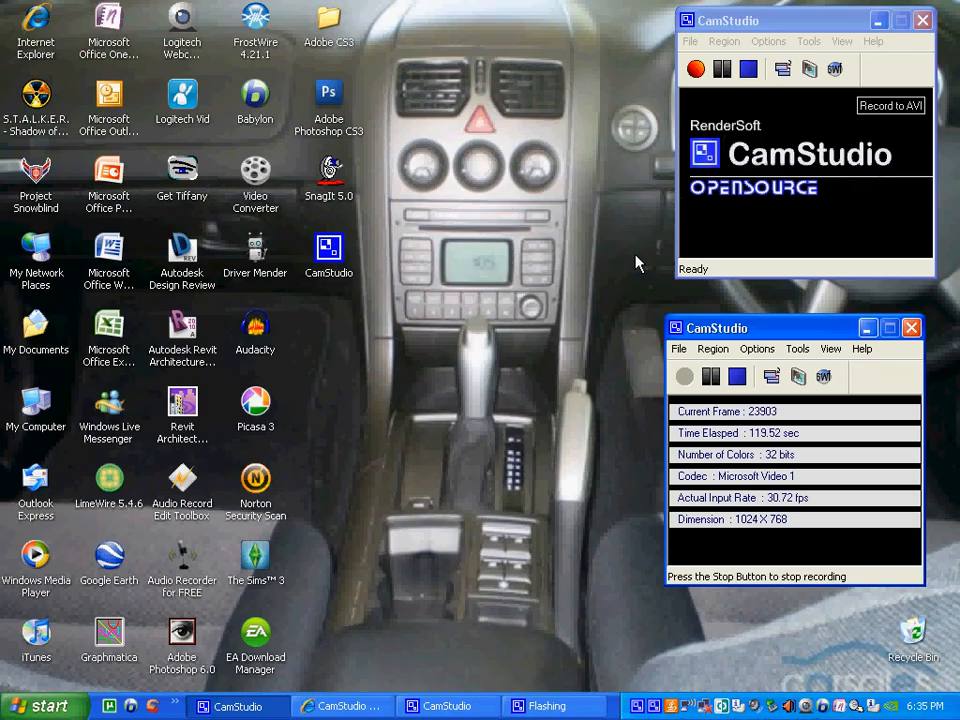
mouse_move(618, 199)
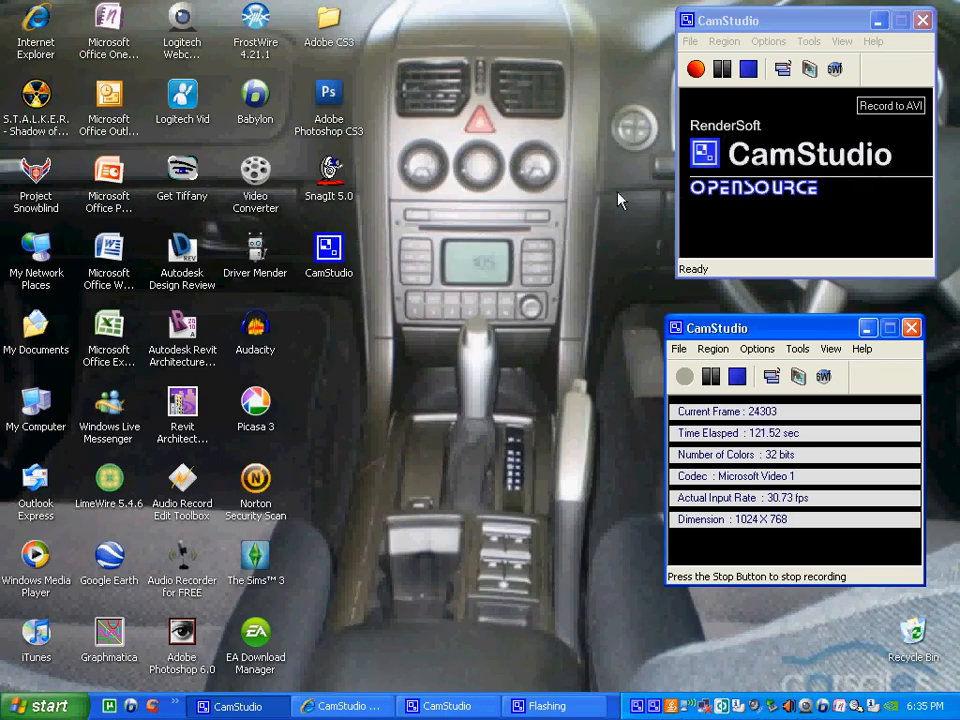
mouse_move(378, 358)
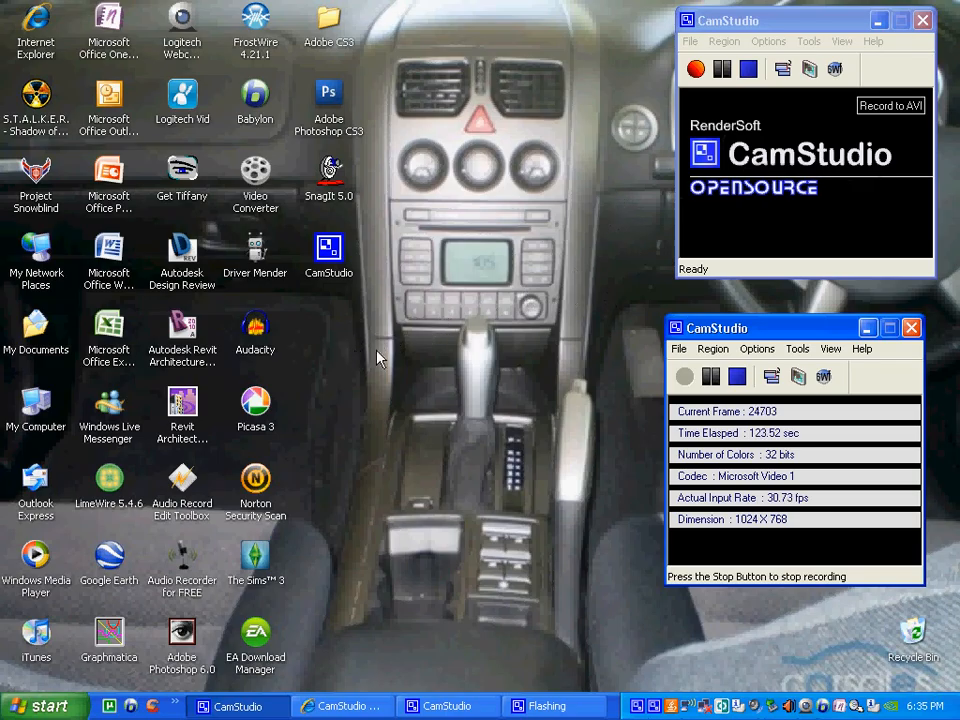
mouse_move(532, 374)
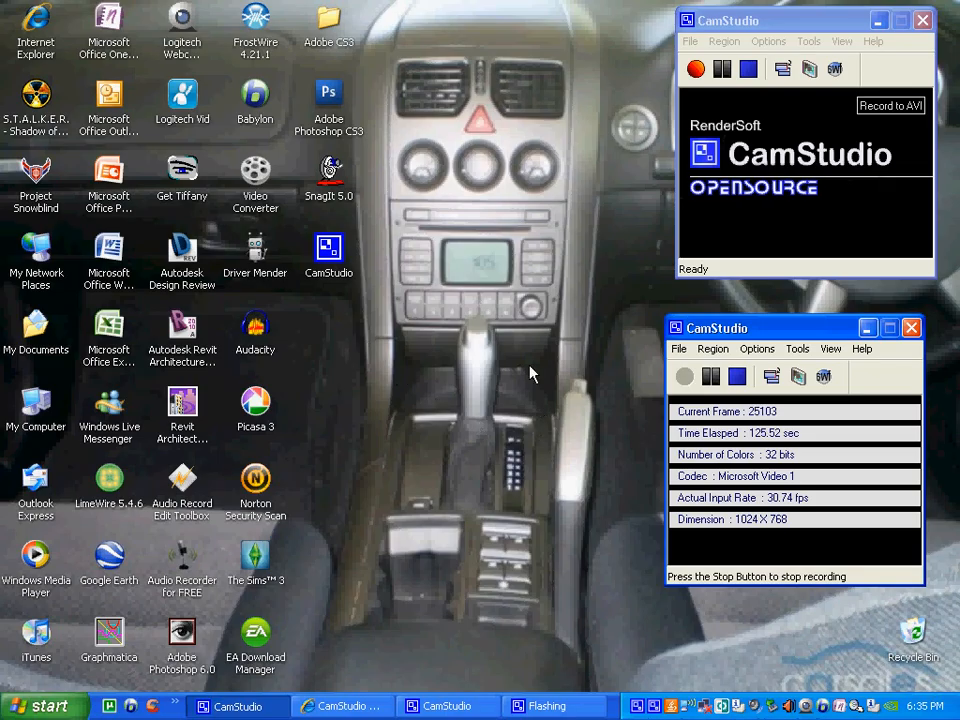
mouse_move(423, 348)
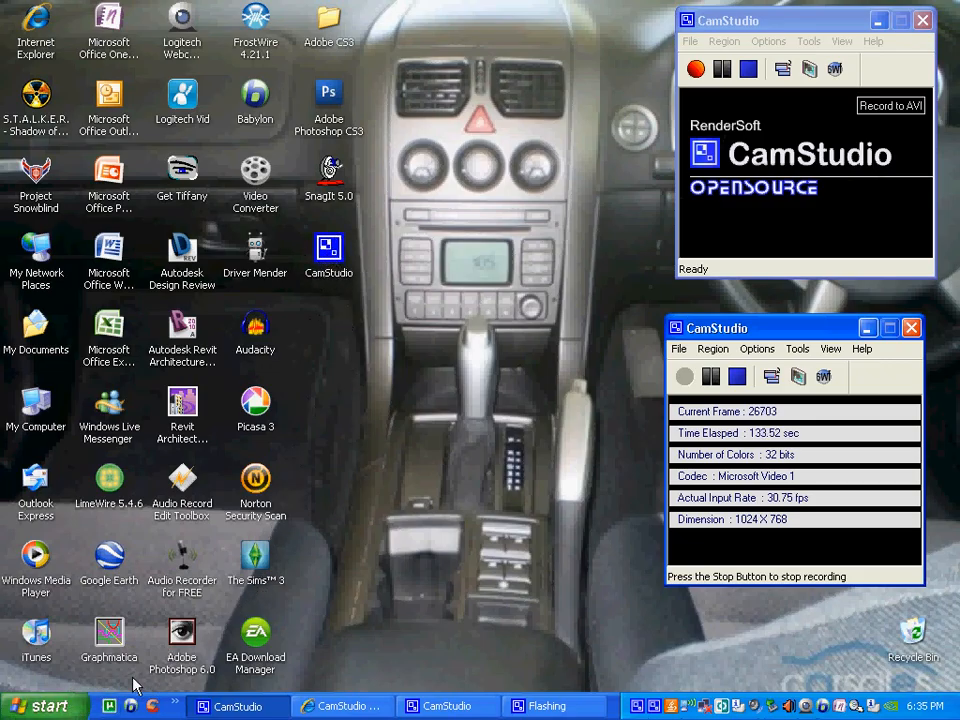
Pick the CamStudio20 file from My Documents via the Start menu.
click(45, 705)
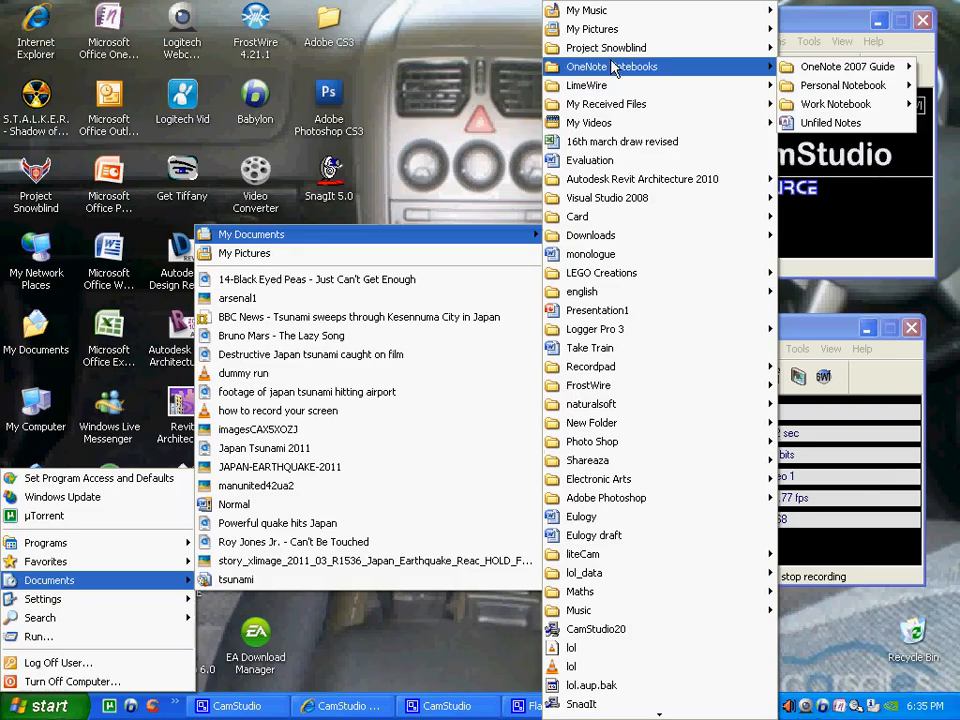
mouse_move(596, 629)
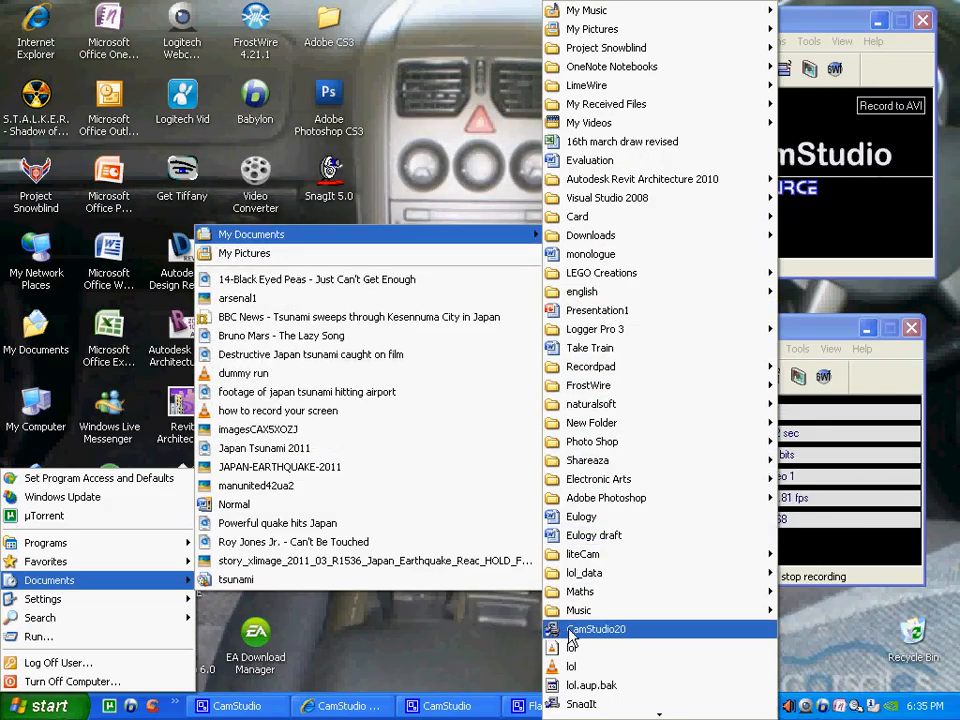
click(595, 629)
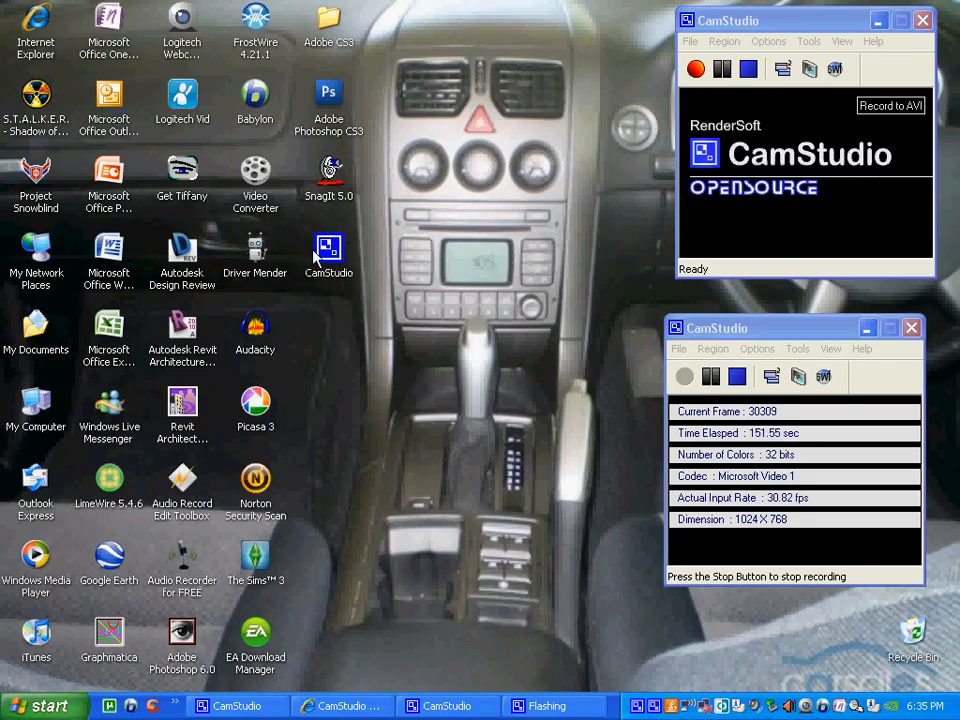
mouse_move(418, 307)
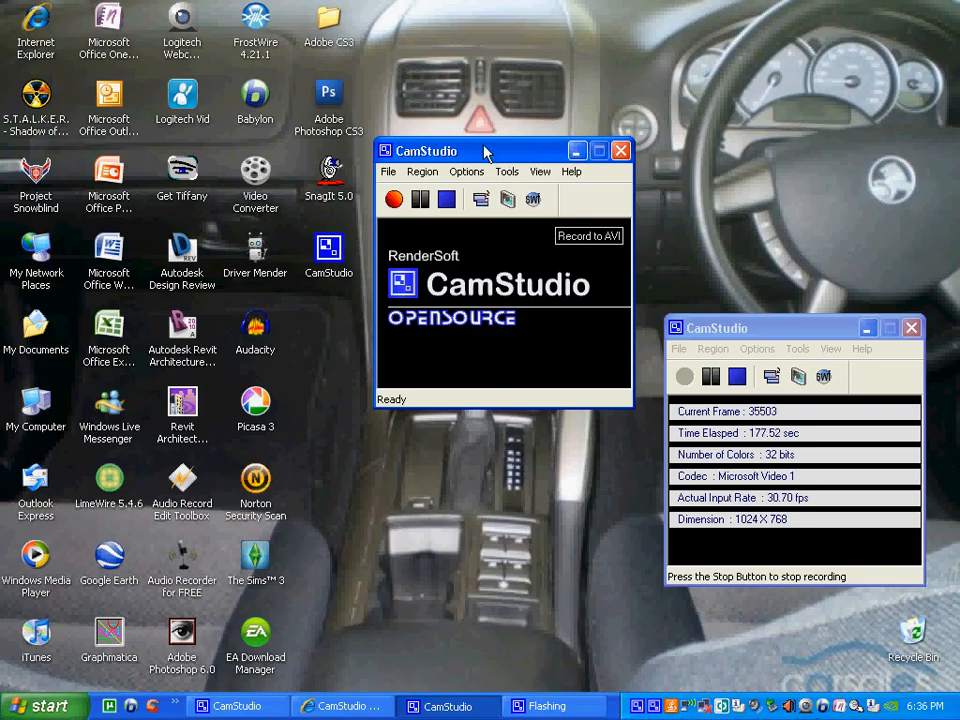
Move the CamStudio window up and browse the Region and File menus, showing Full Screen checked.
drag(480, 150, 490, 94)
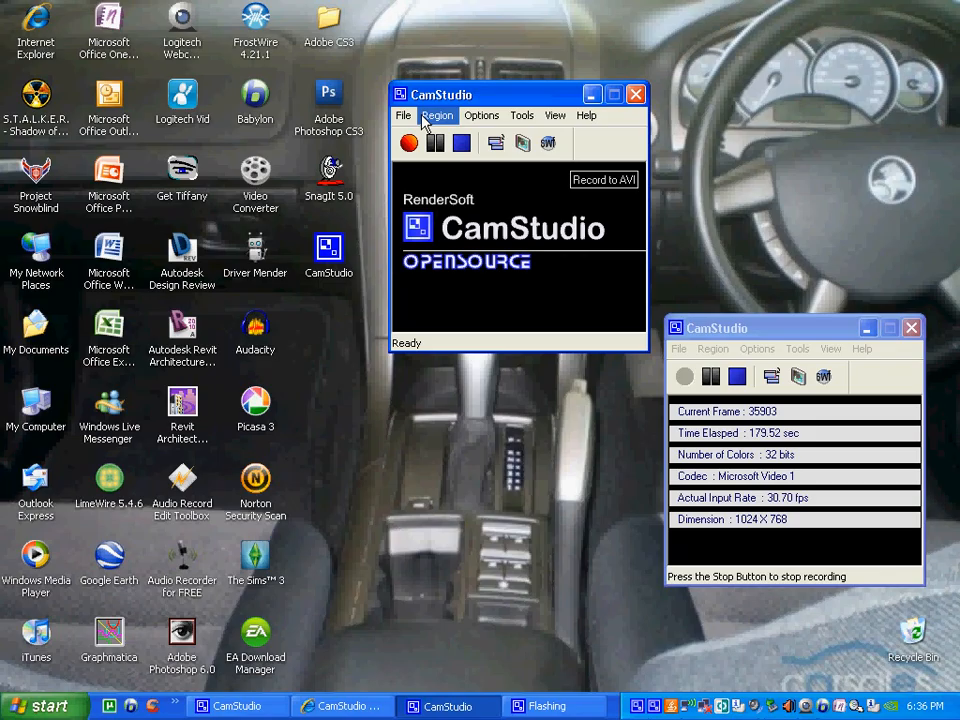
click(437, 115)
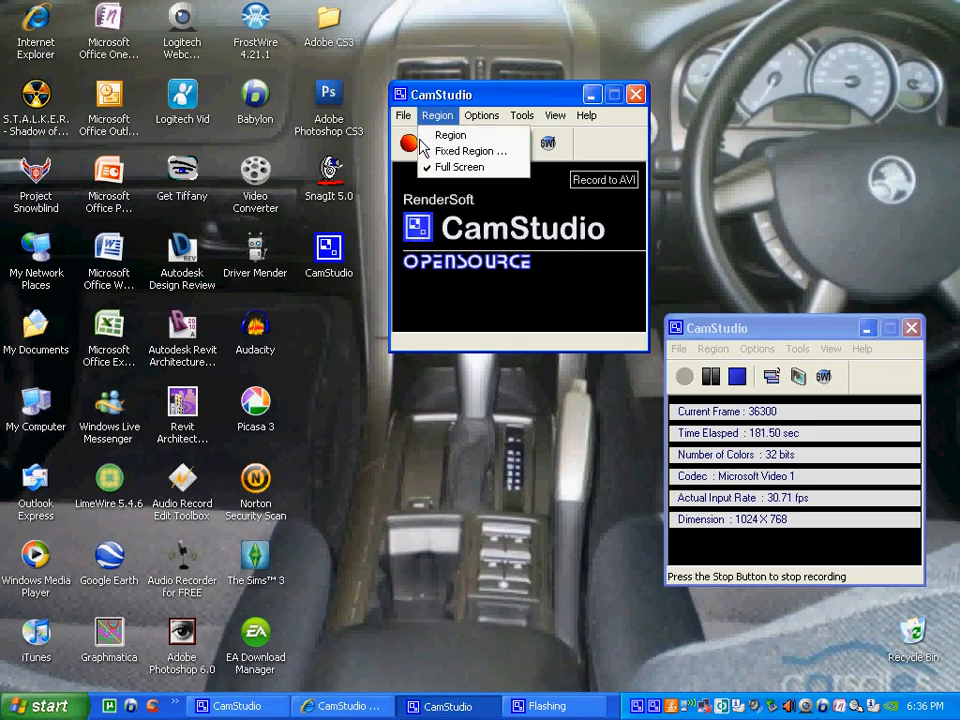
click(403, 115)
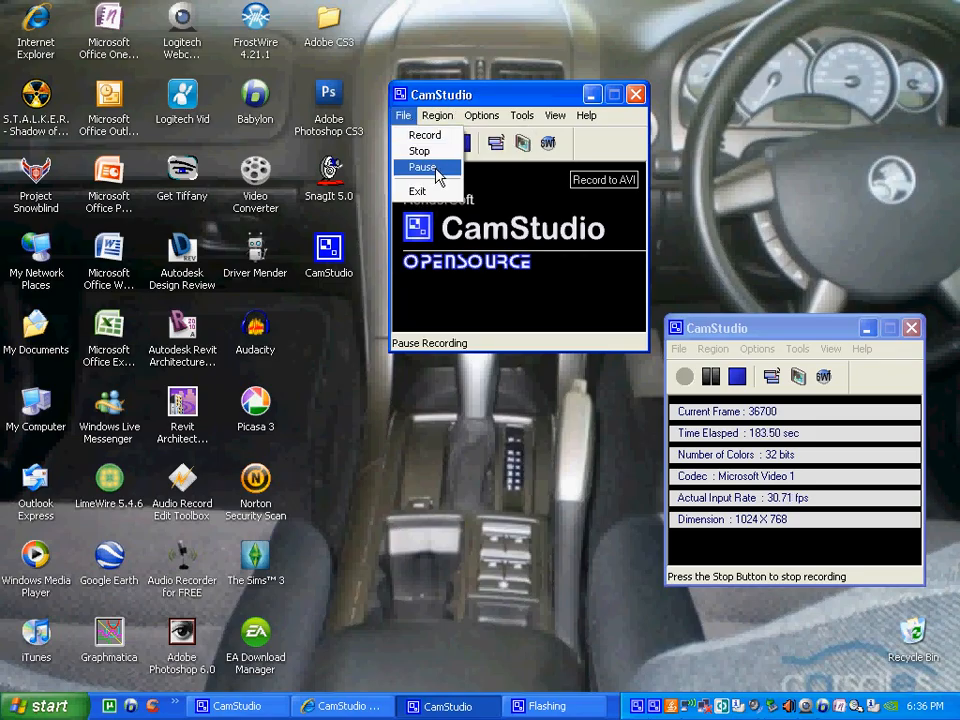
click(437, 115)
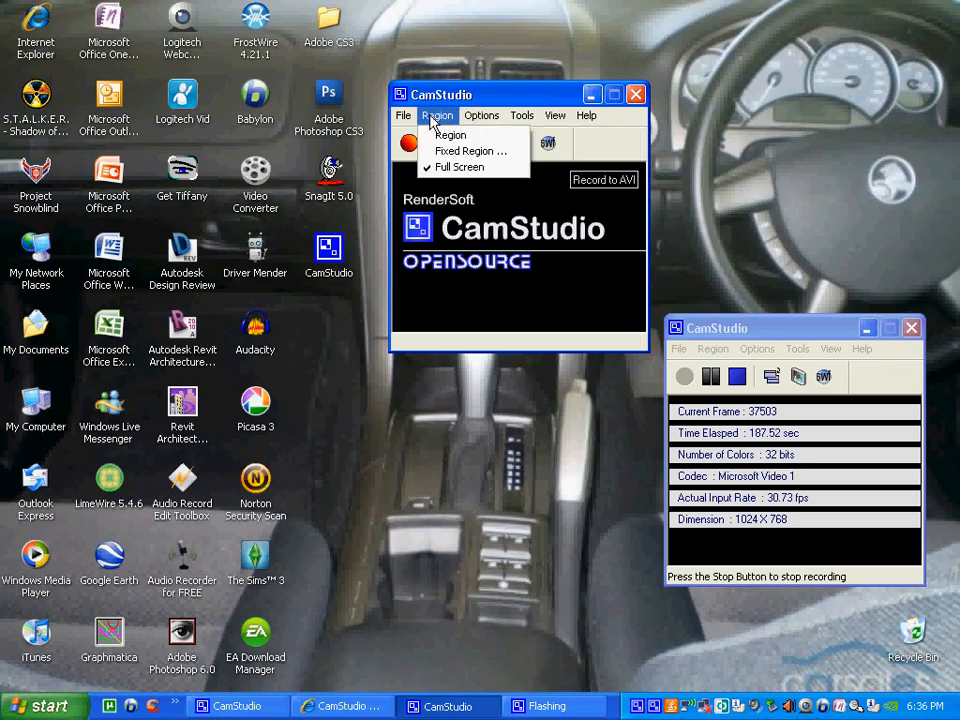
mouse_move(470, 151)
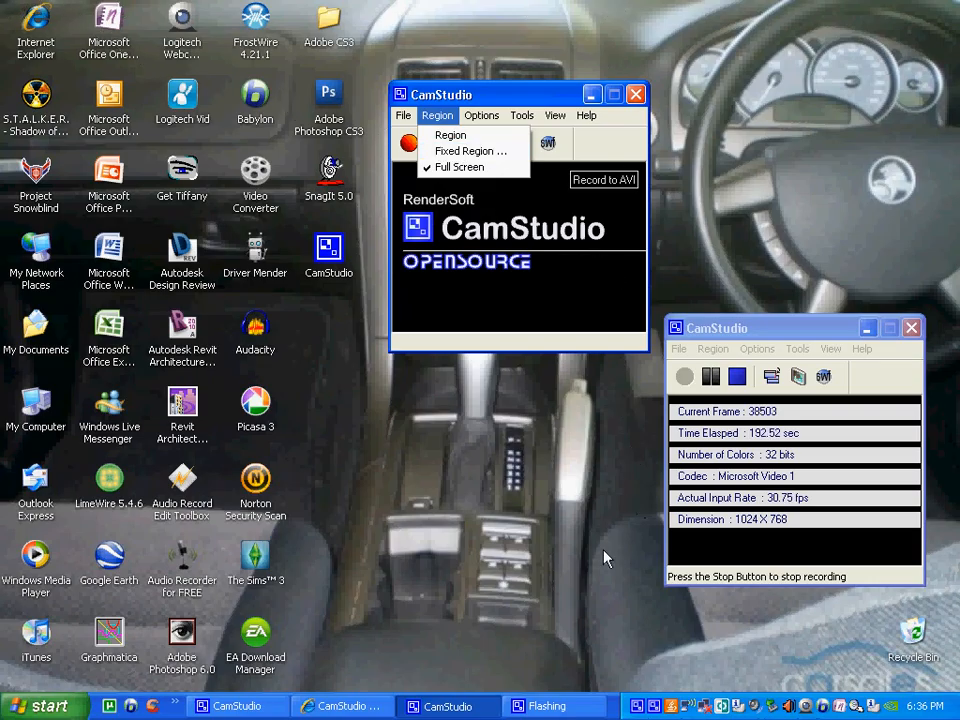
mouse_move(425, 285)
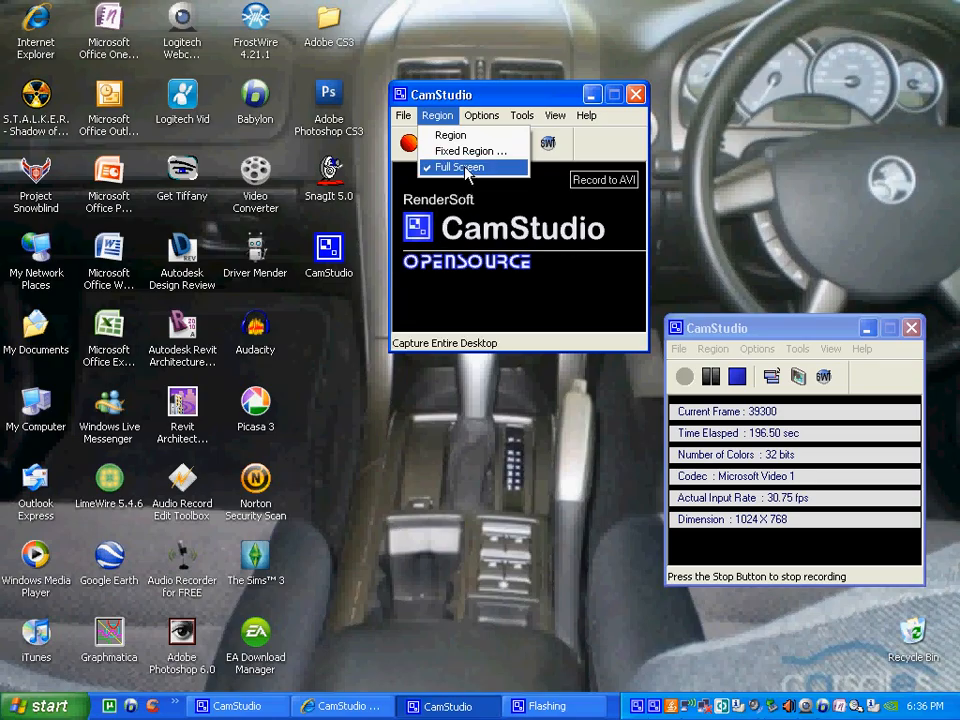
click(482, 115)
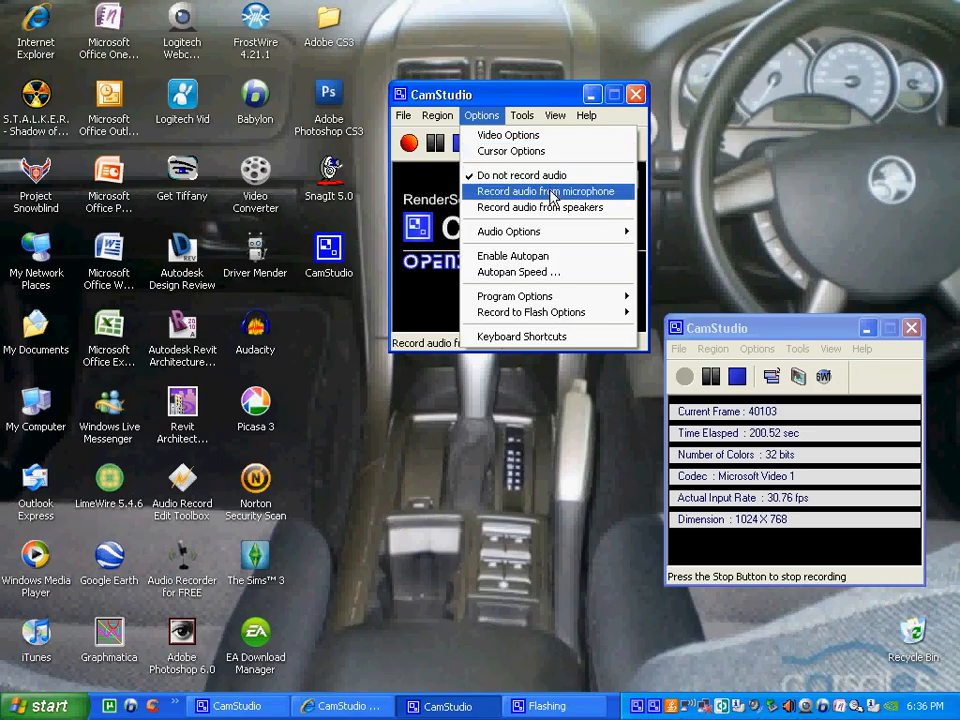
mouse_move(580, 205)
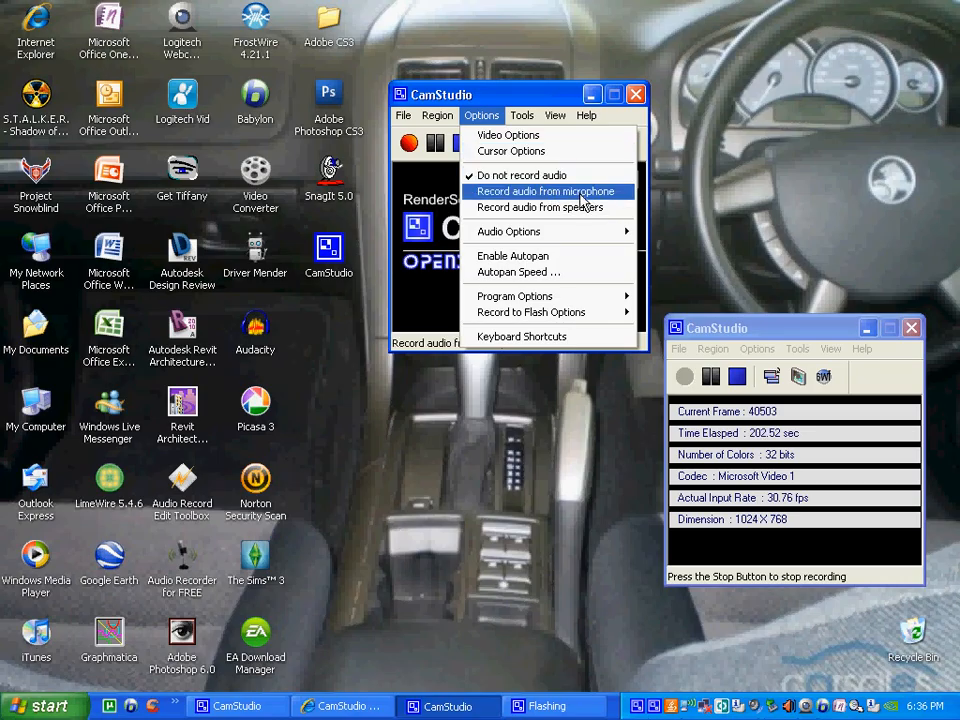
mouse_move(508, 231)
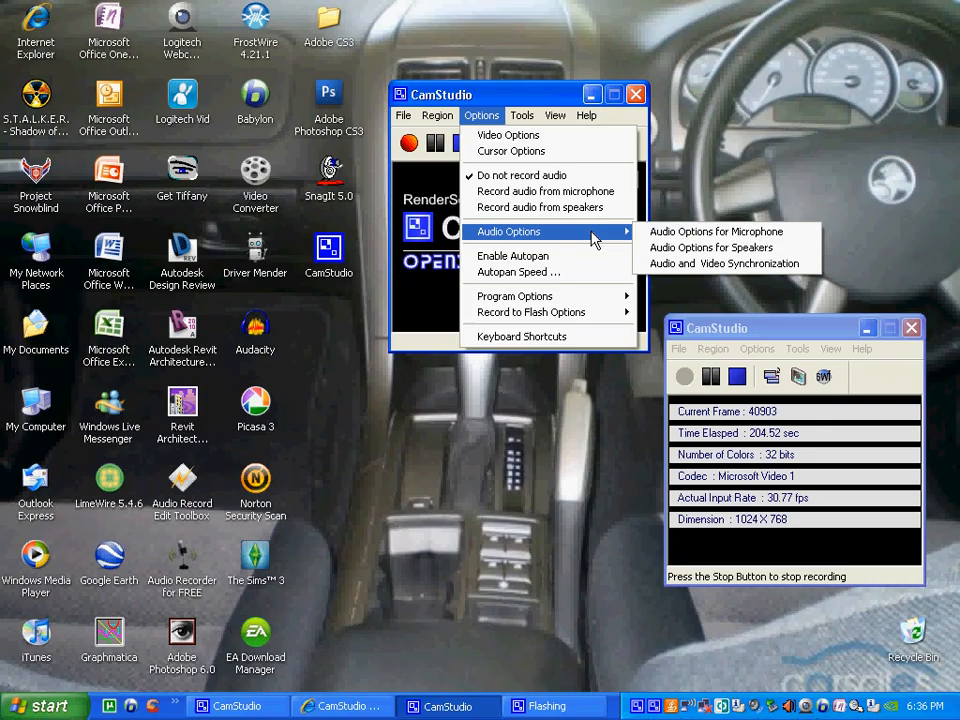
mouse_move(512, 256)
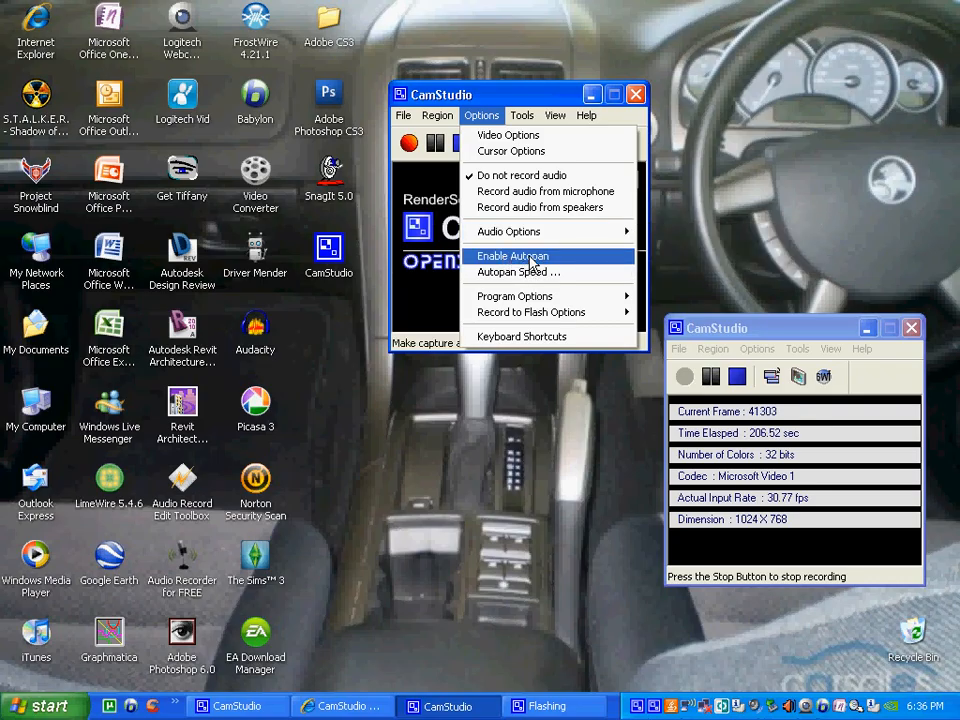
click(521, 115)
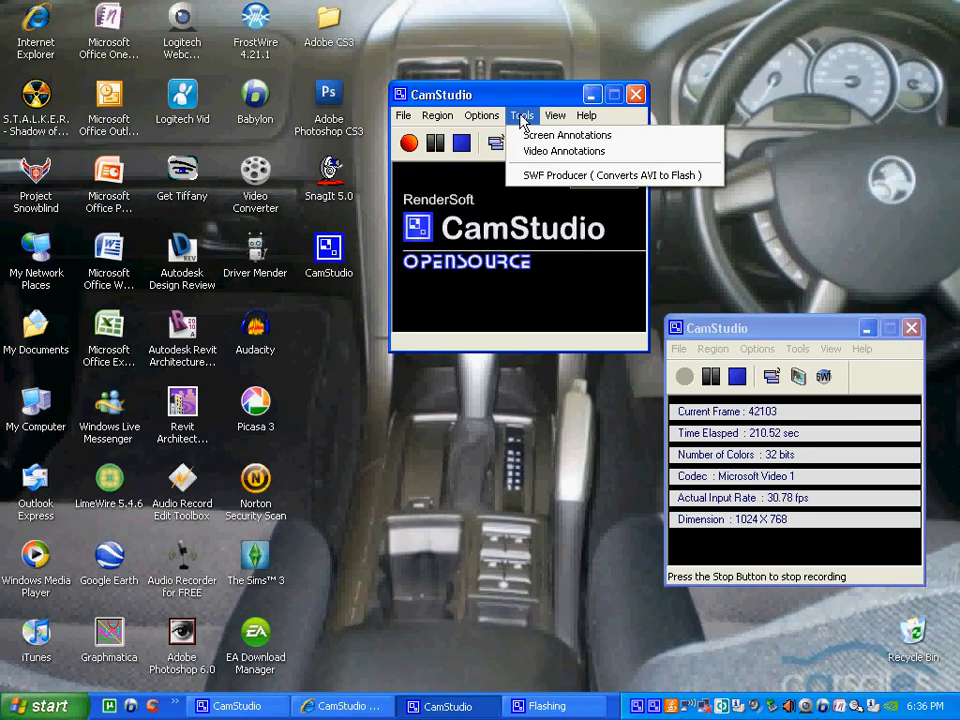
click(481, 115)
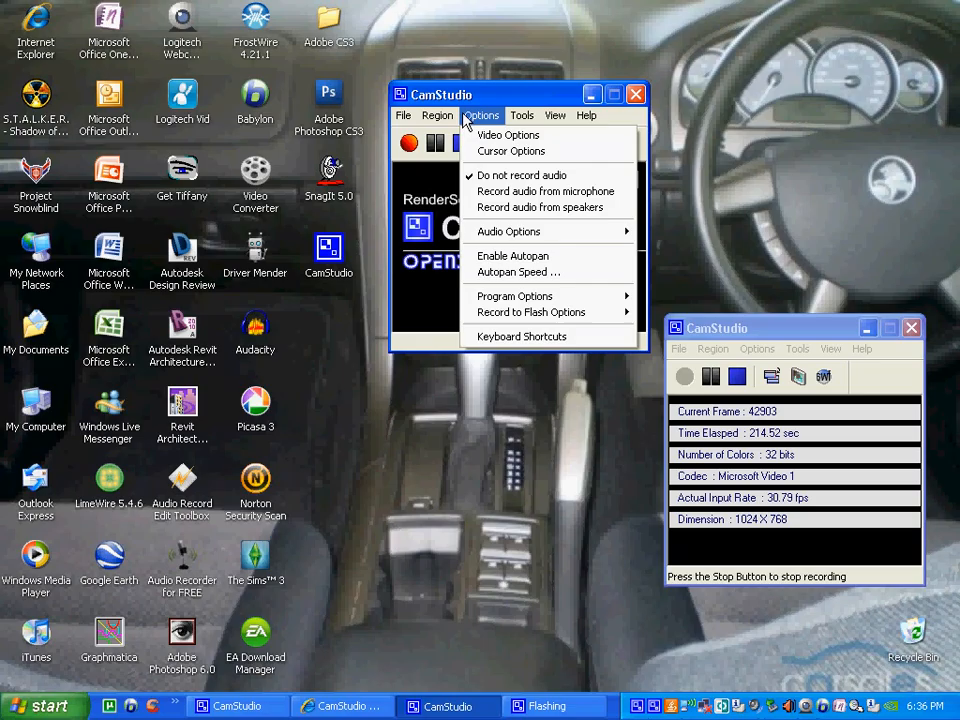
click(437, 115)
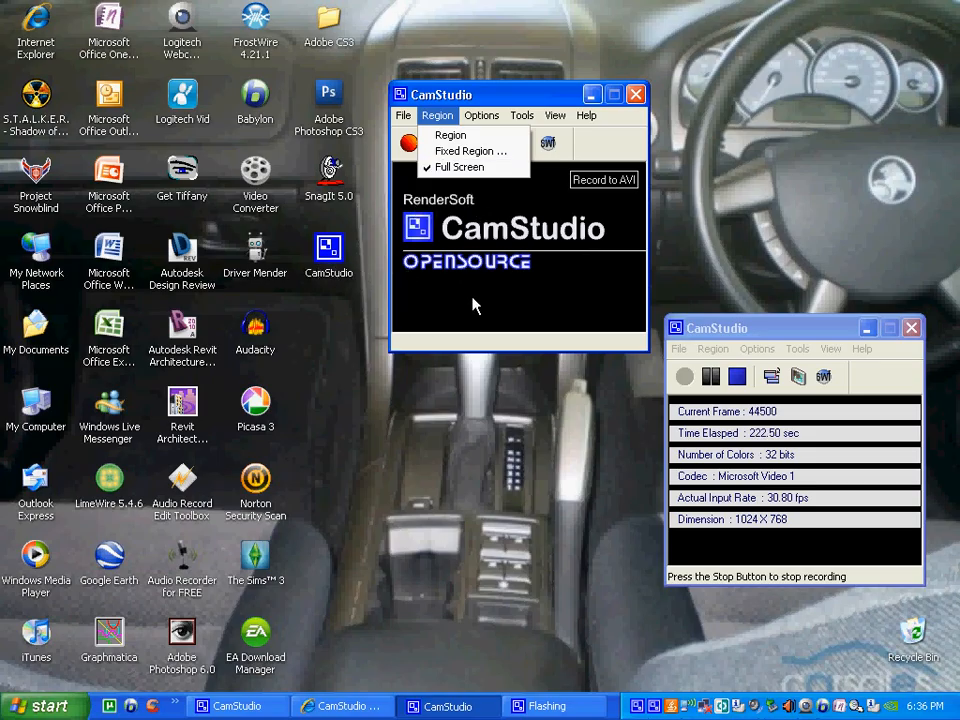
Close the Region menu, click the red Record button, and open the taskbar shortcut menu.
click(403, 115)
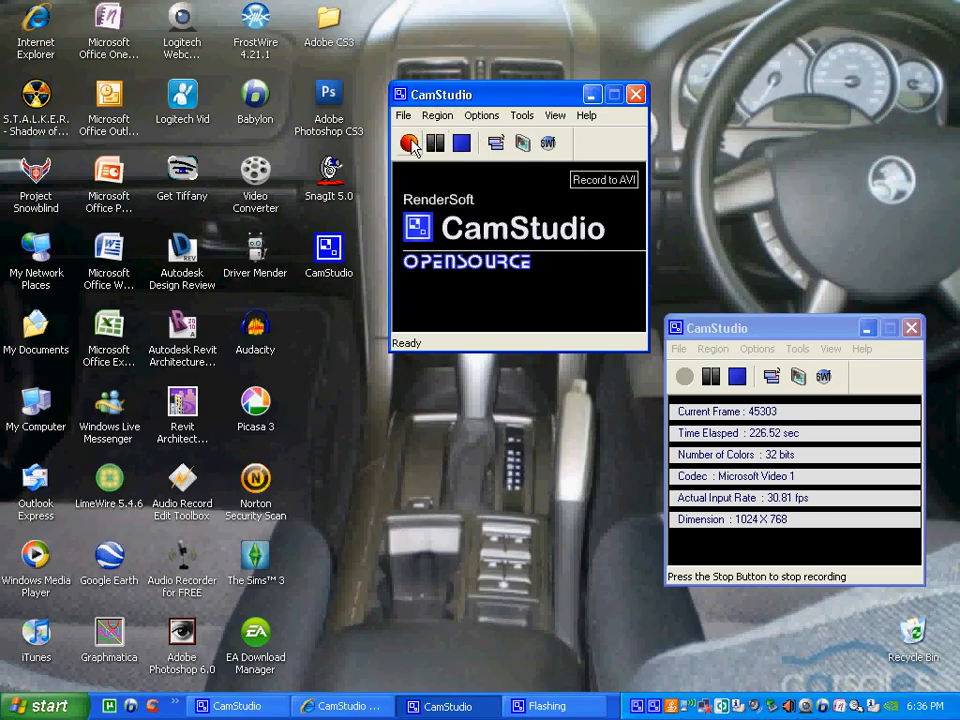
mouse_move(409, 142)
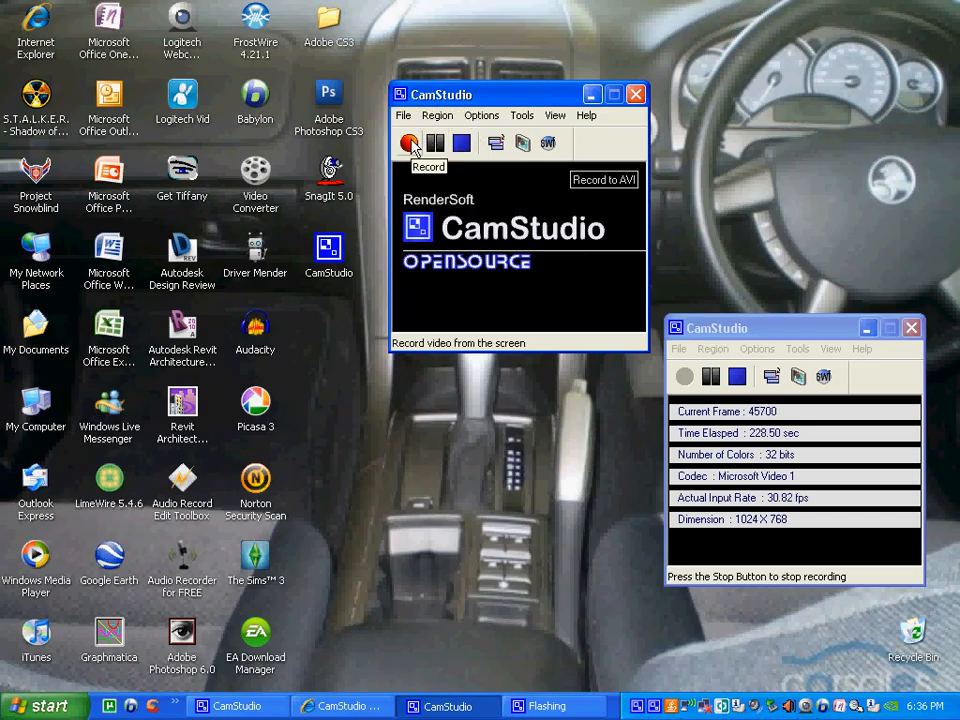
click(408, 142)
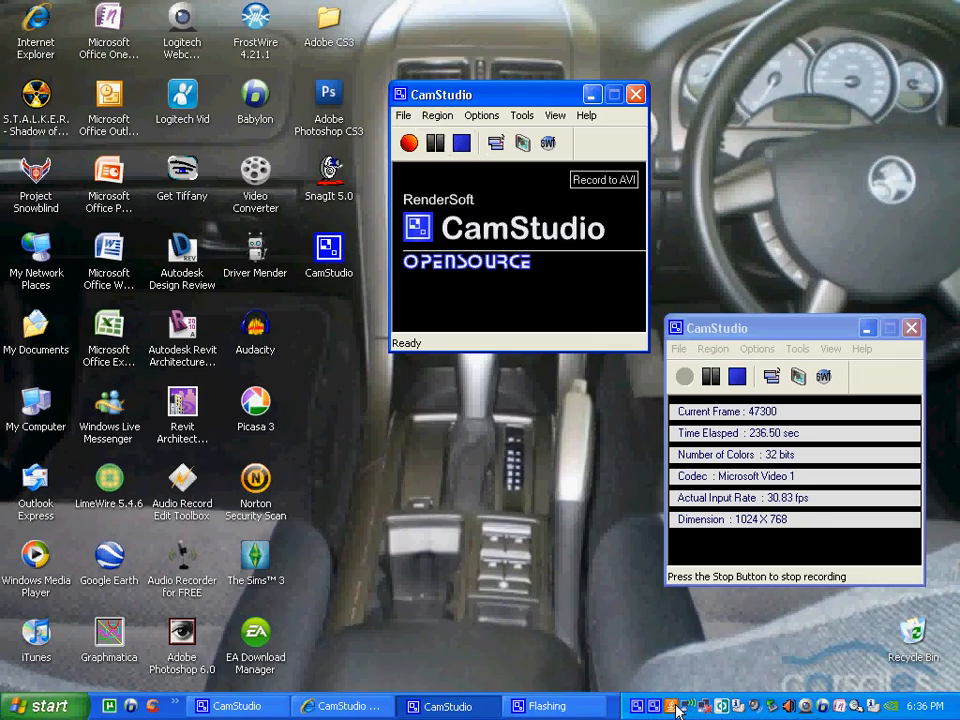
right_click(678, 706)
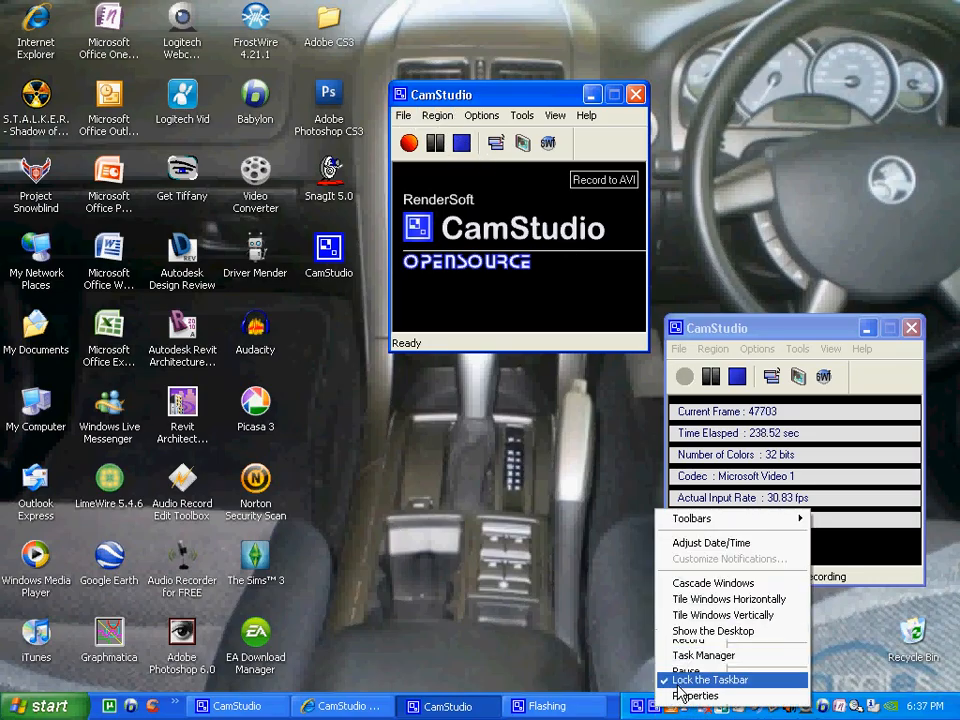